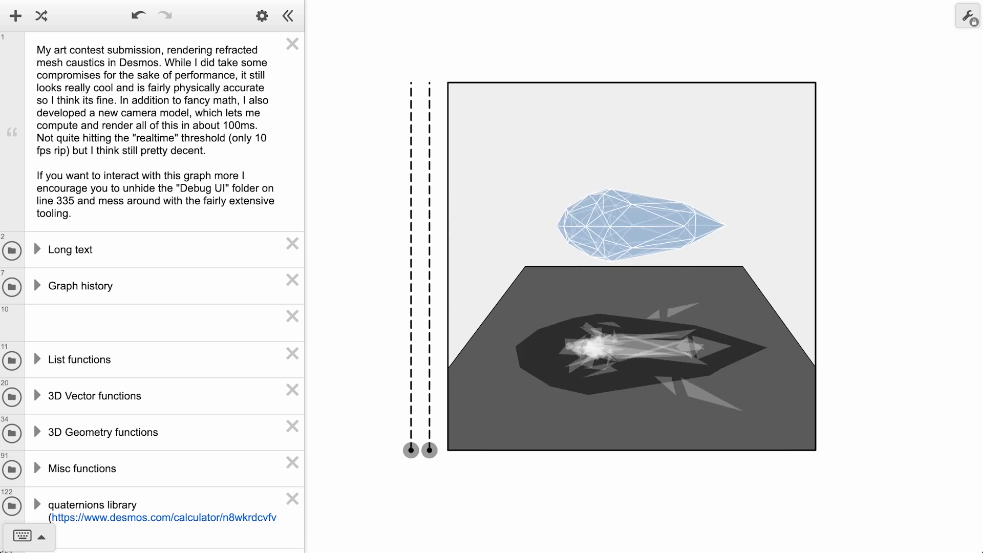
Bring the point (−1.1, 0) and the R_x, R_y and refractive-index sliders into view
{"action": "scroll", "scroll_direction": "down", "scroll_amount": 3}
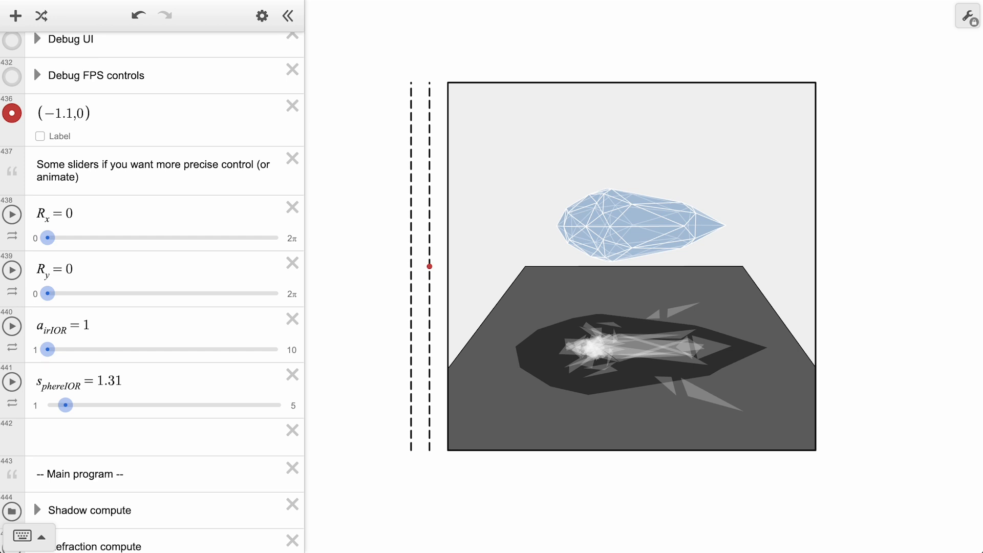
Make the point at x = −1.1 draggable, restricted to vertical movement only
{"action": "left_click", "coordinate": [11, 113]}
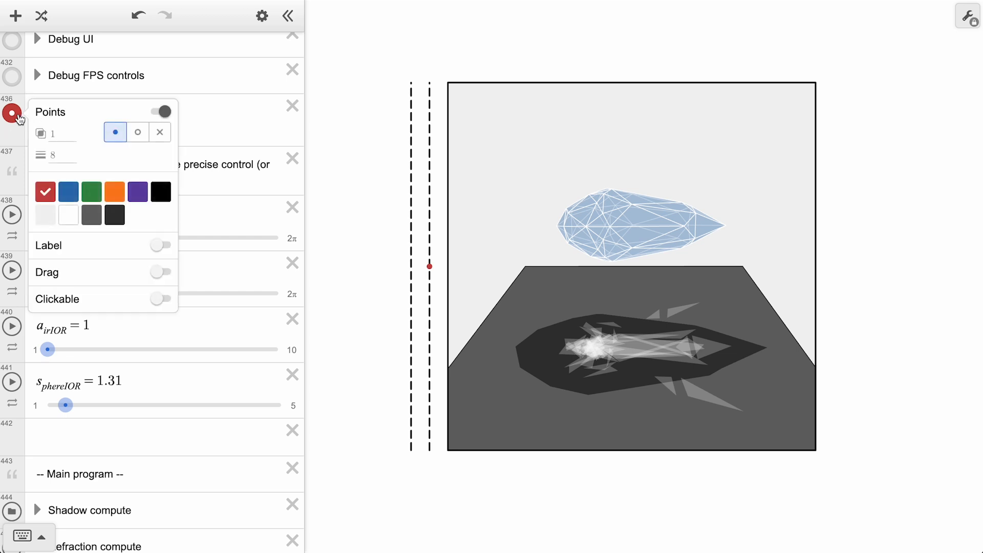
{"action": "mouse_move", "coordinate": [160, 274]}
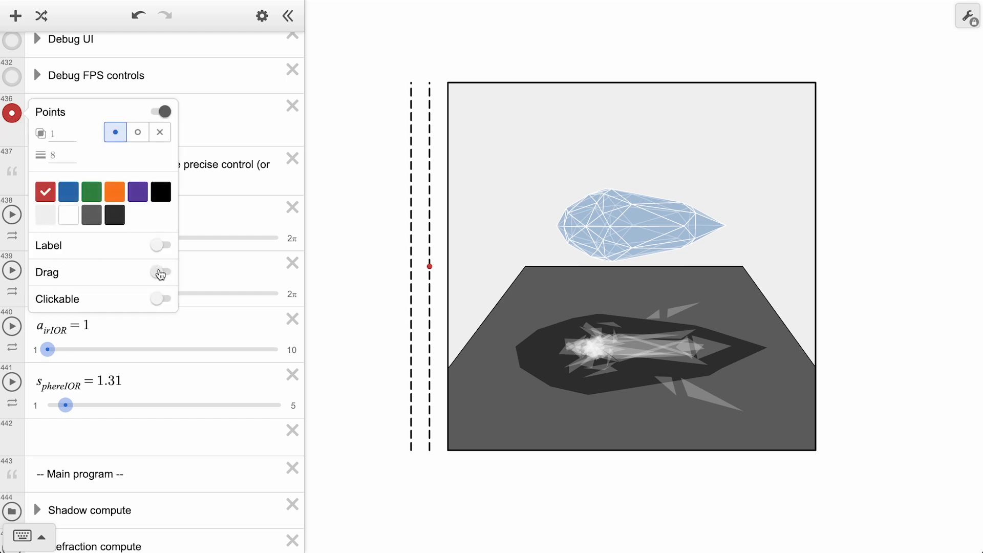
{"action": "left_click", "coordinate": [159, 272]}
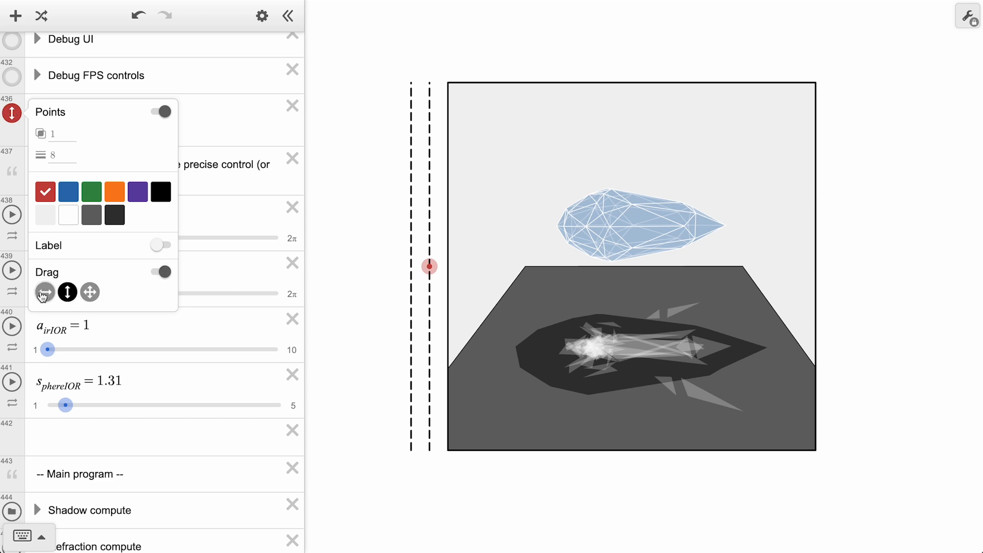
{"action": "left_click", "coordinate": [44, 292]}
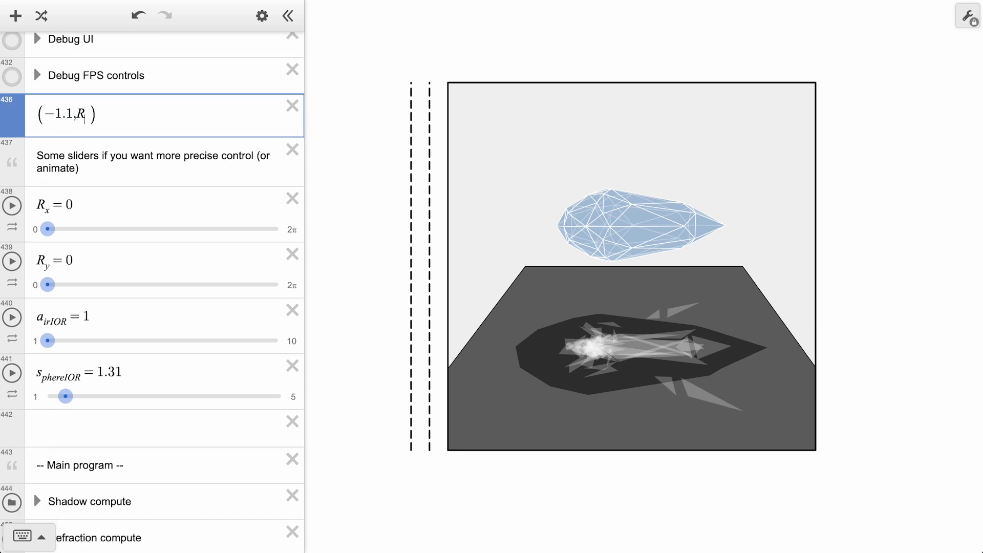
Commit the point's coordinates as (−1.1, R_y)
{"action": "left_click", "coordinate": [12, 114]}
{"action": "type", "text": "_y"}
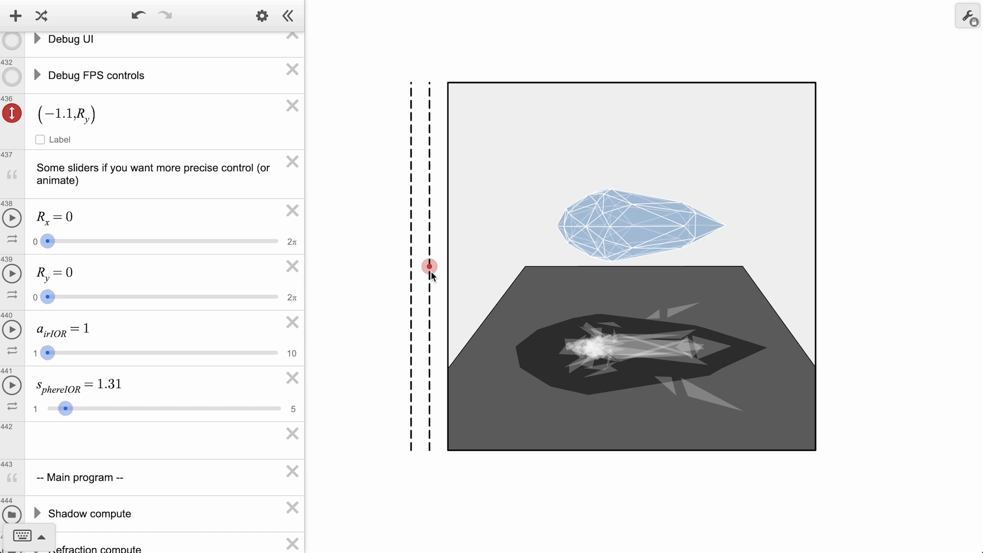
{"action": "mouse_move", "coordinate": [93, 106]}
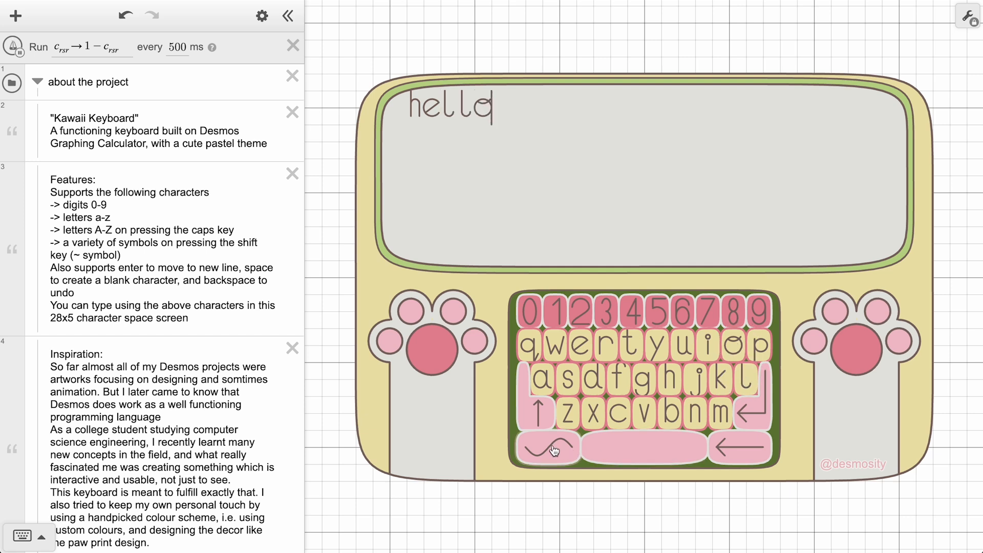
Add an exclamation mark so the keyboard screen reads hello!, then bring up Account Settings
{"action": "left_click", "coordinate": [547, 447]}
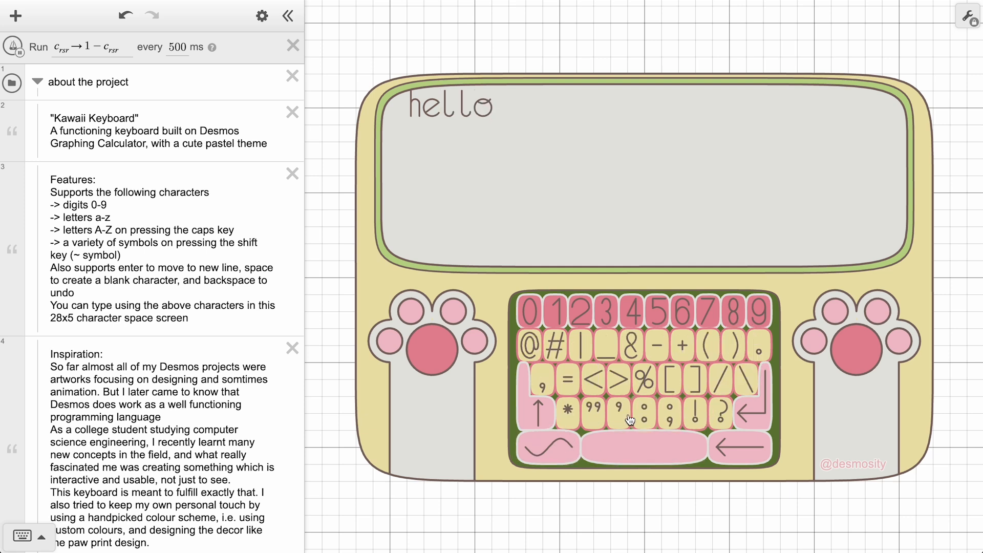
{"action": "left_click", "coordinate": [628, 419]}
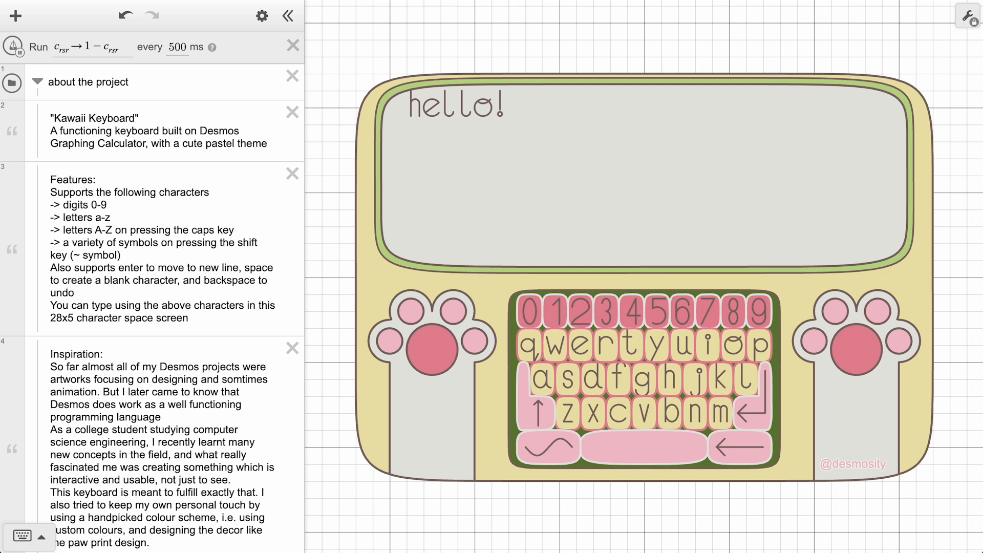
{"action": "left_click", "coordinate": [261, 15]}
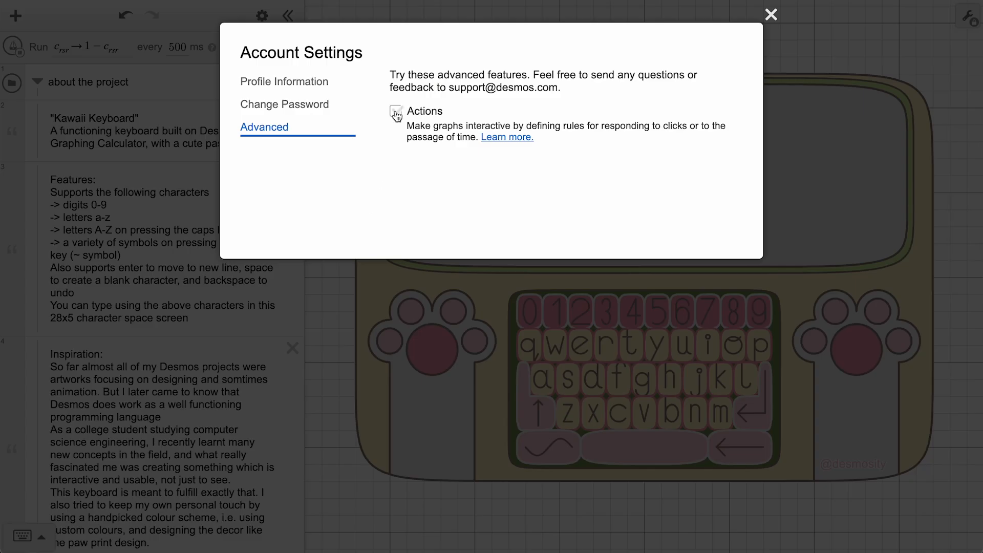
Enable the Actions advanced feature and close the account settings
{"action": "left_click", "coordinate": [396, 110]}
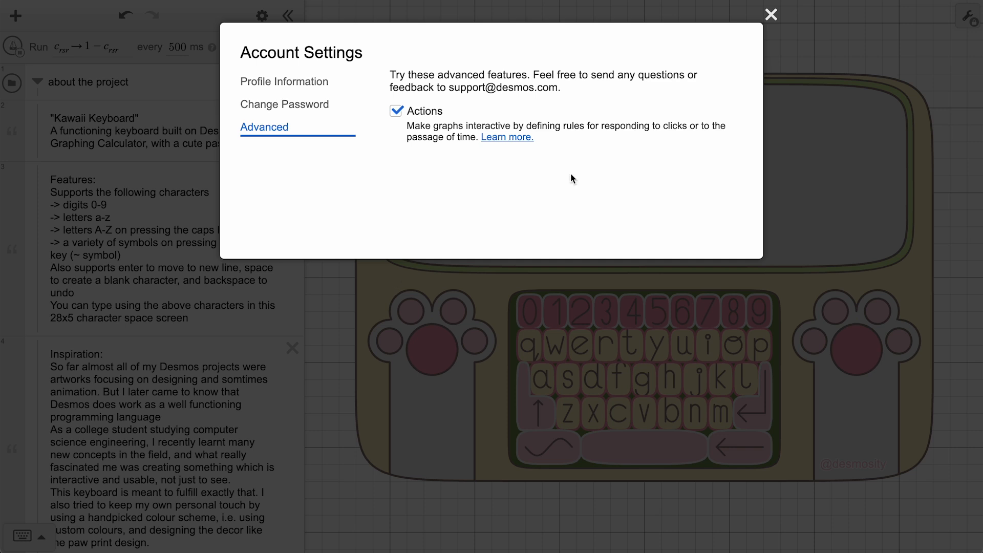
{"action": "left_click", "coordinate": [770, 13]}
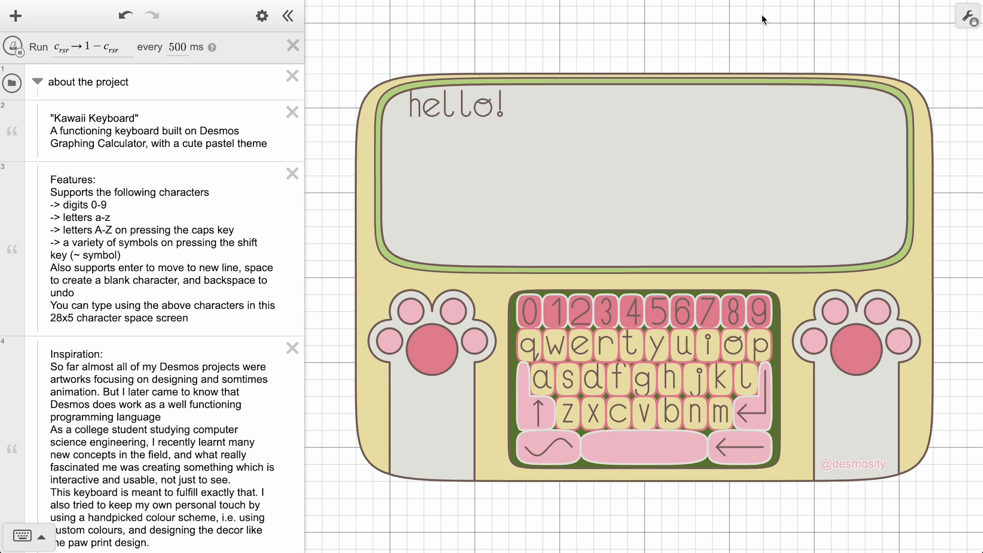
Expand the 'keys - numbers' folder to show each digit key's region and on-click action
{"action": "scroll", "scroll_direction": "down", "scroll_amount": 3}
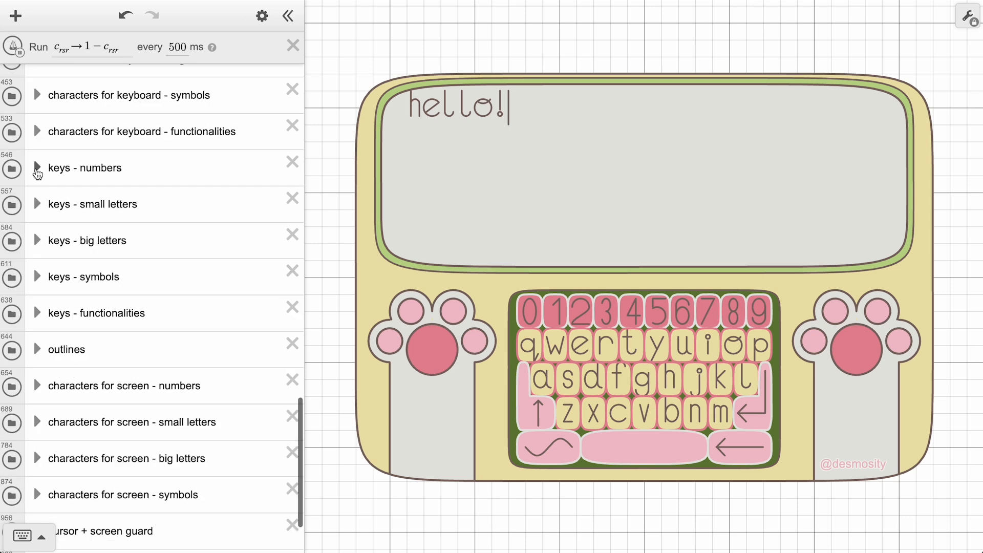
{"action": "left_click", "coordinate": [36, 167]}
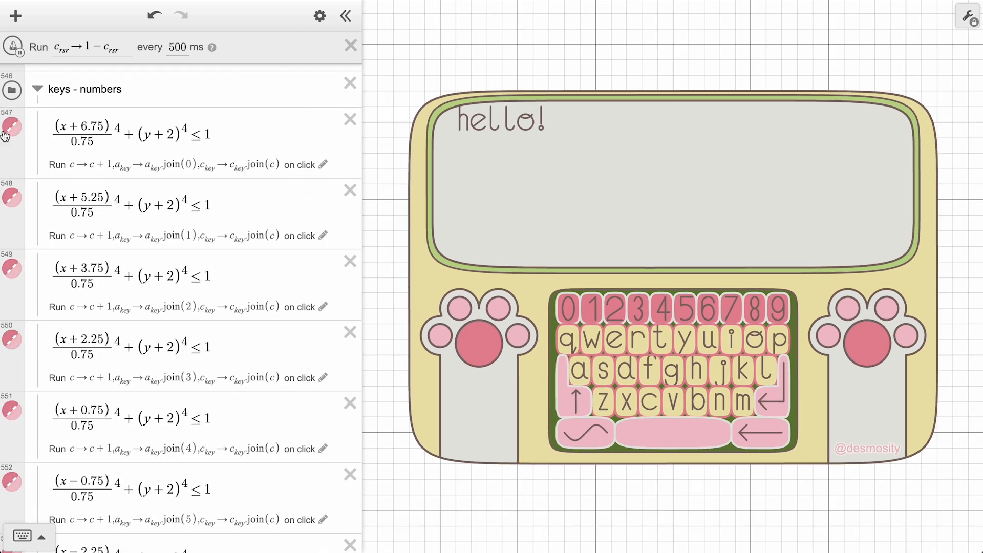
{"action": "left_click", "coordinate": [11, 128]}
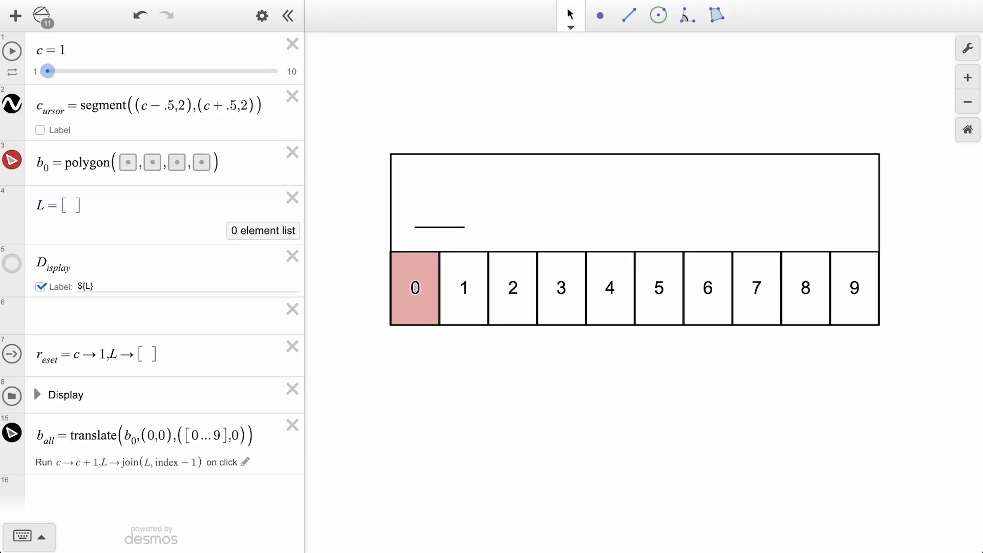
{"action": "mouse_move", "coordinate": [728, 338]}
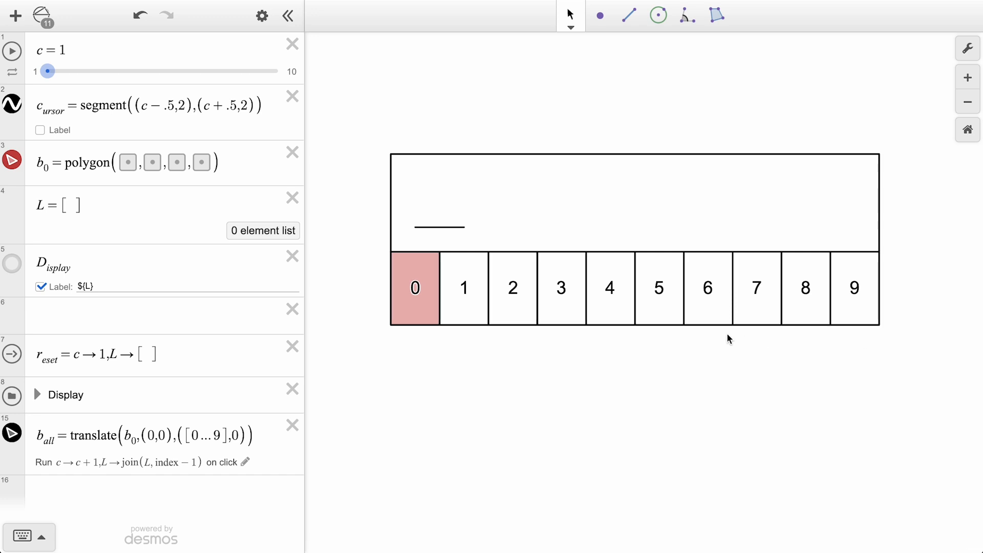
Enter digits on the display by clicking the 3, 1, 4, 5, 2 and 4 key polygons
{"action": "left_click", "coordinate": [560, 289]}
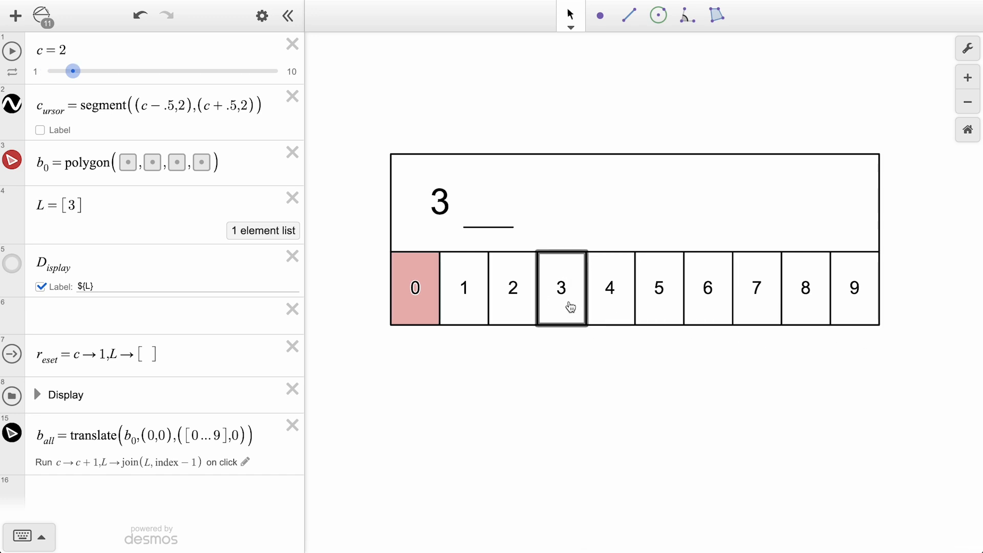
{"action": "left_click", "coordinate": [560, 287]}
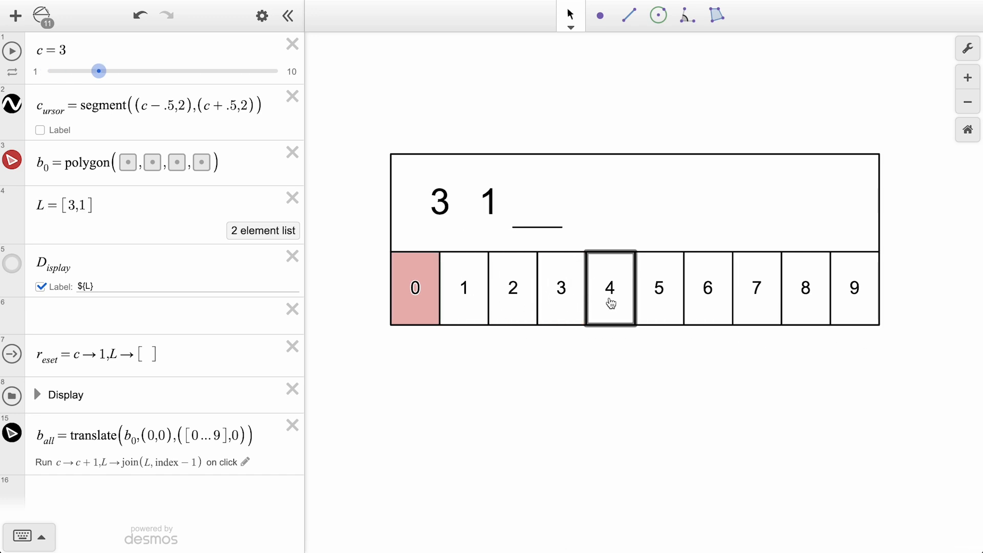
{"action": "left_click", "coordinate": [608, 289]}
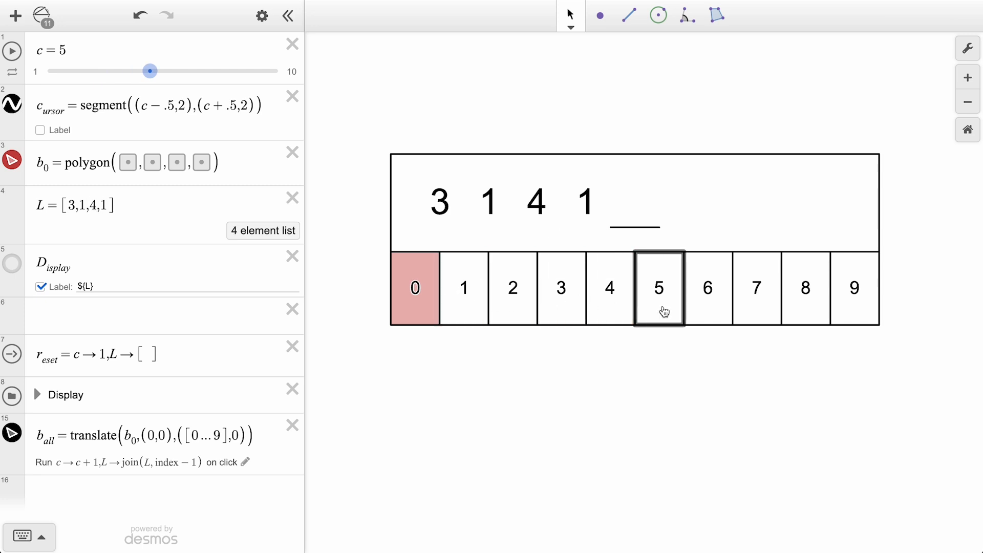
{"action": "left_click", "coordinate": [854, 289]}
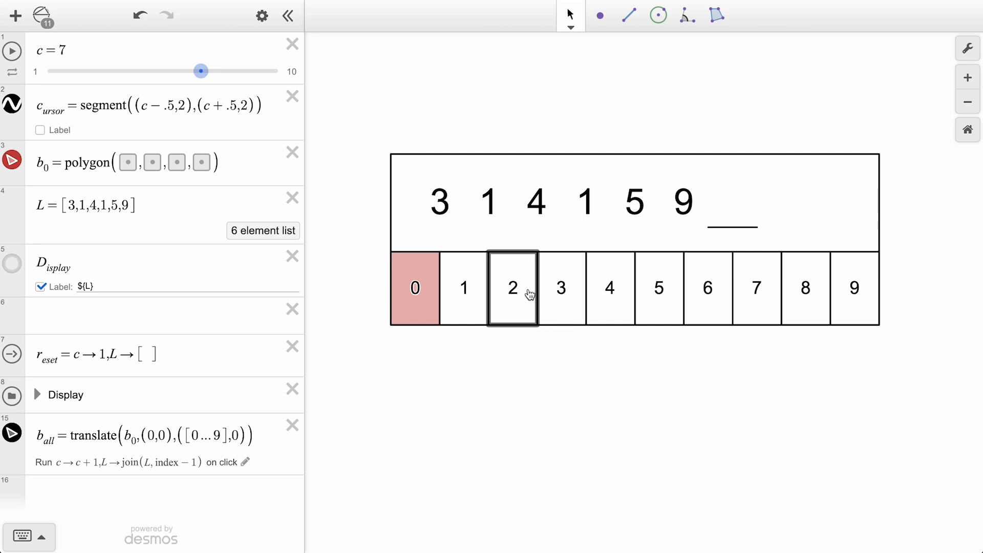
{"action": "left_click", "coordinate": [512, 289]}
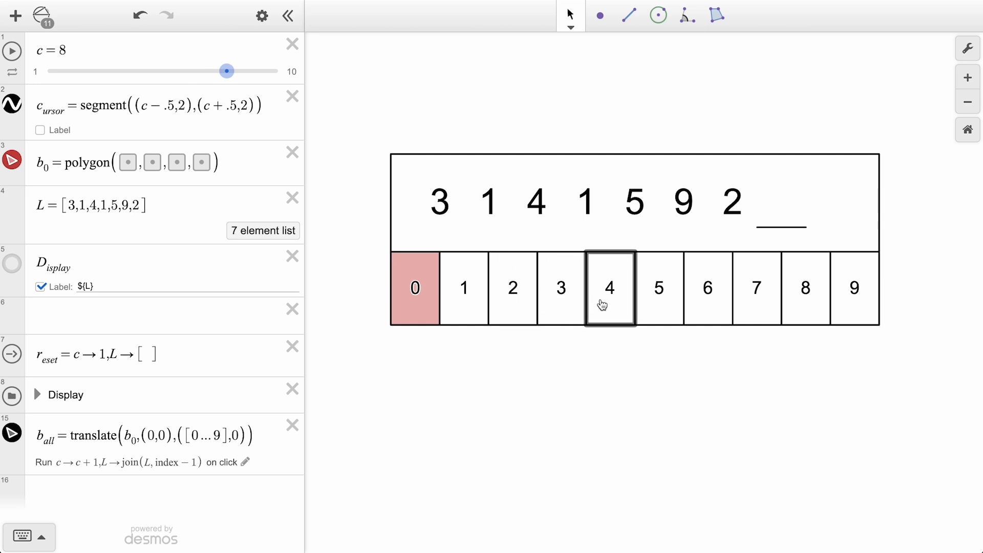
{"action": "left_click", "coordinate": [609, 289]}
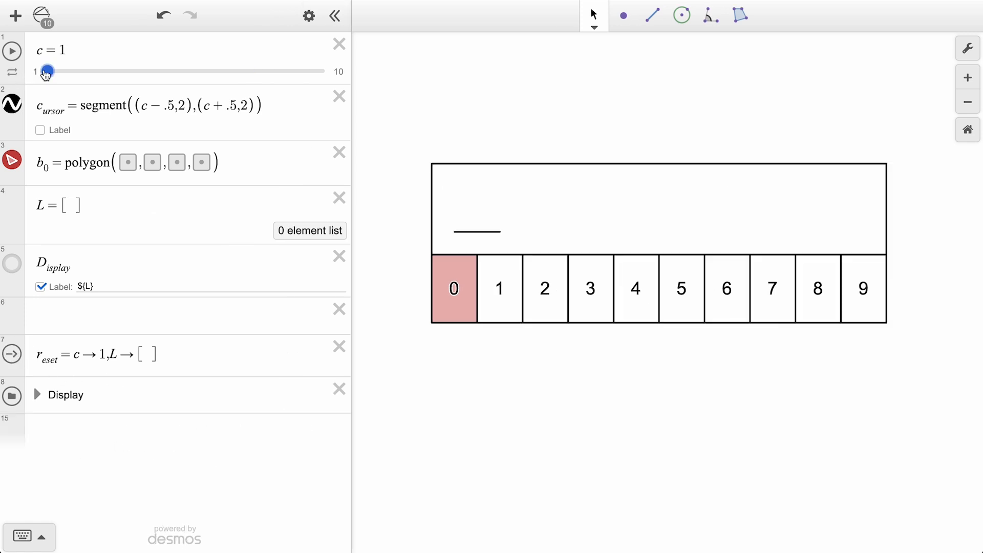
Reset slider c to 1 and make the 0 button polygon b₀ clickable
{"action": "left_click_drag", "start_coordinate": [47, 71], "coordinate": [80, 70]}
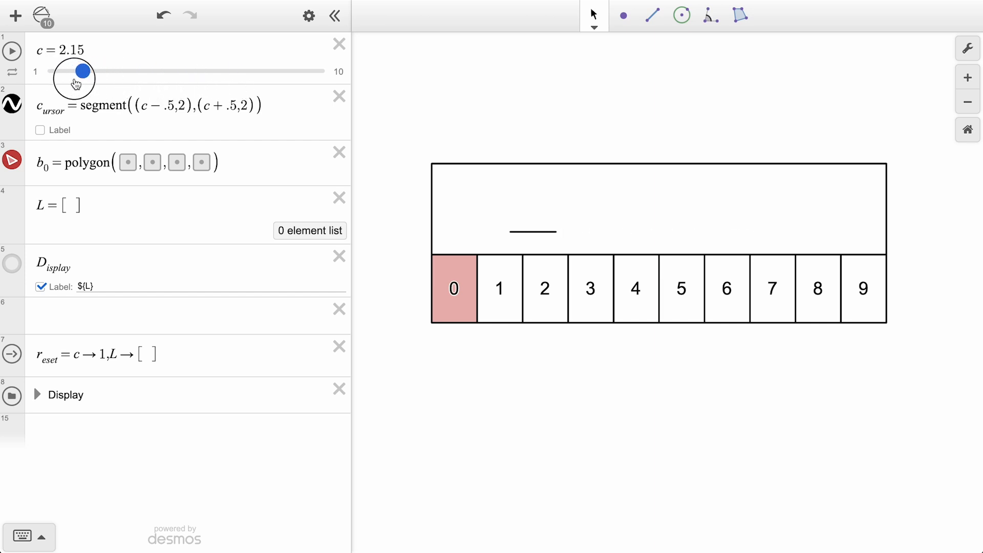
{"action": "left_click_drag", "start_coordinate": [79, 71], "coordinate": [48, 70]}
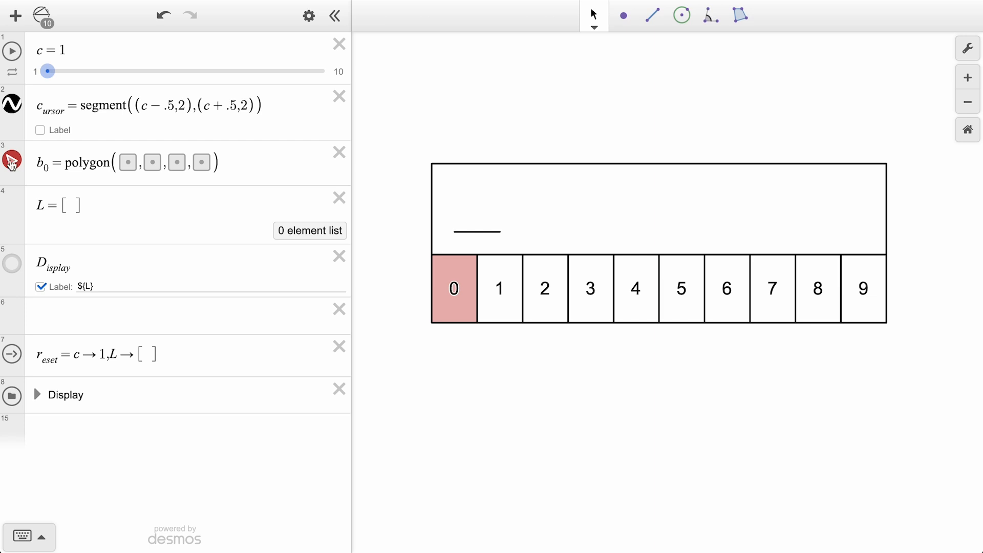
{"action": "left_click", "coordinate": [12, 159]}
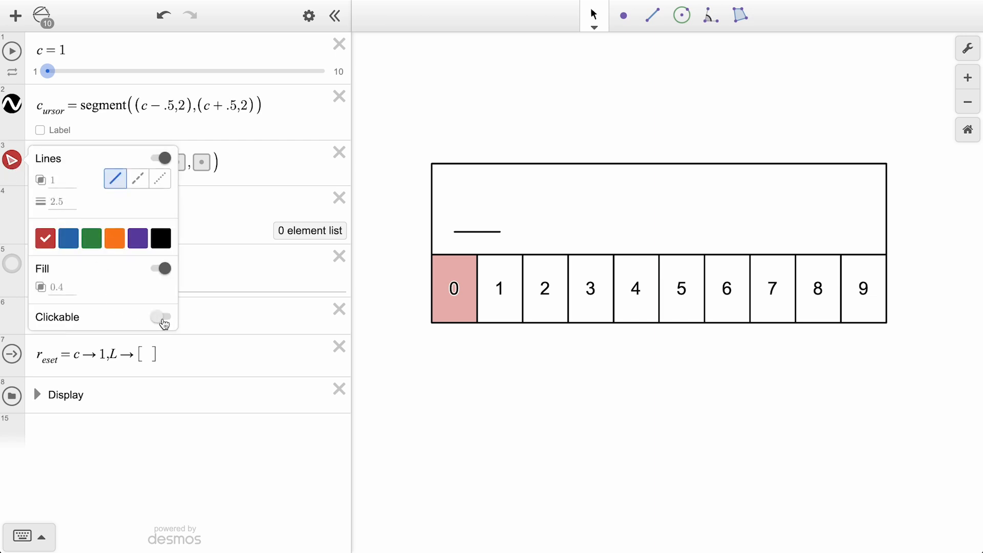
{"action": "left_click", "coordinate": [161, 317]}
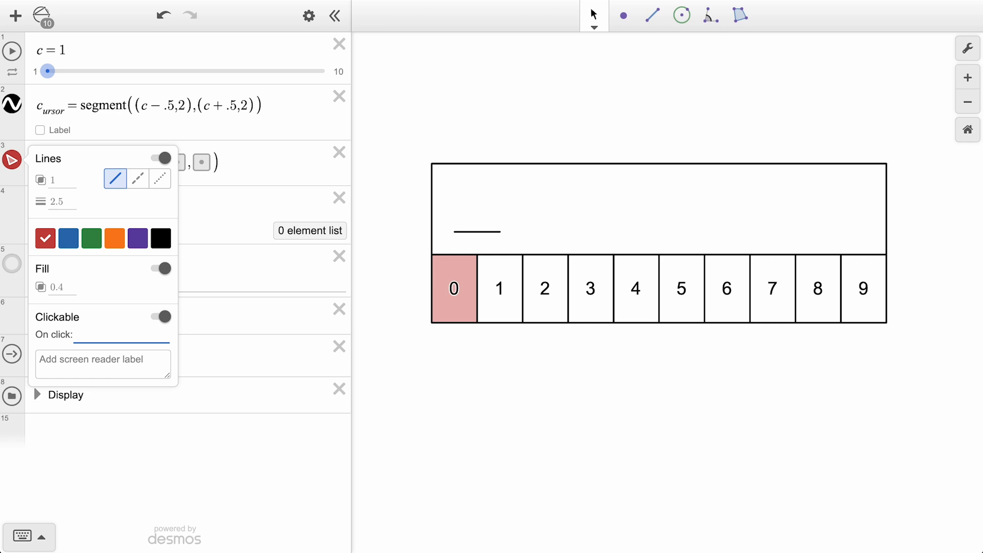
Enter c → c + 1 as the 0 button's On click action
{"action": "type", "text": "c"}
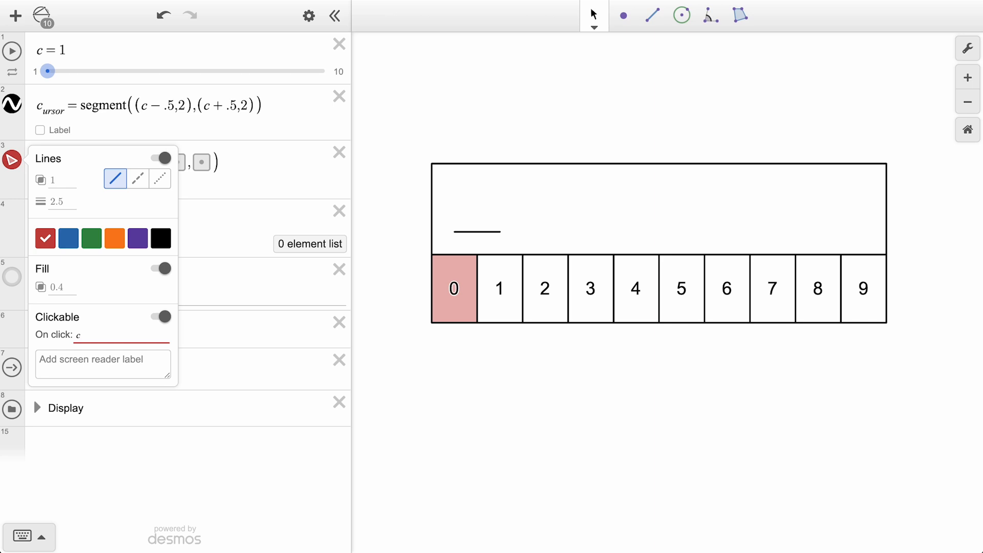
{"action": "type", "text": "→"}
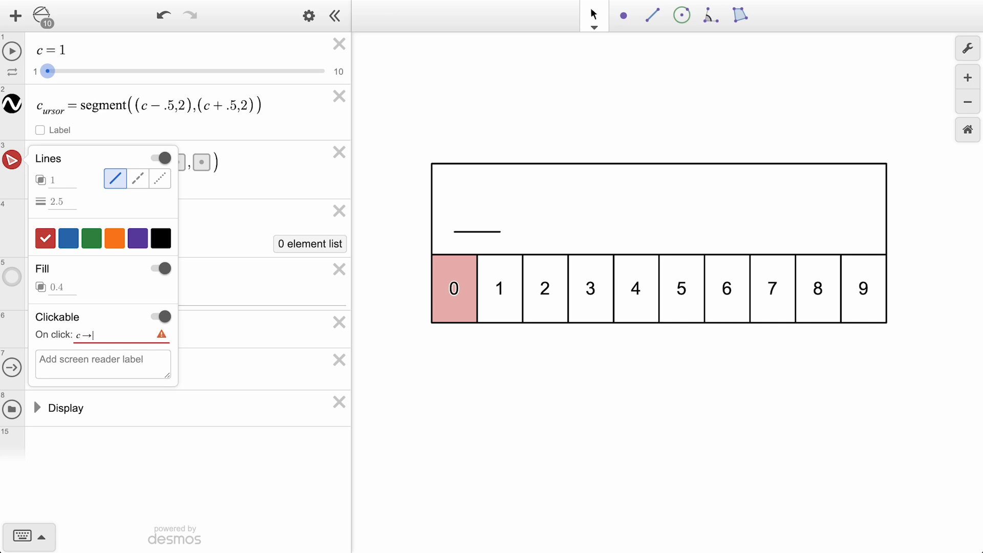
{"action": "type", "text": "c +"}
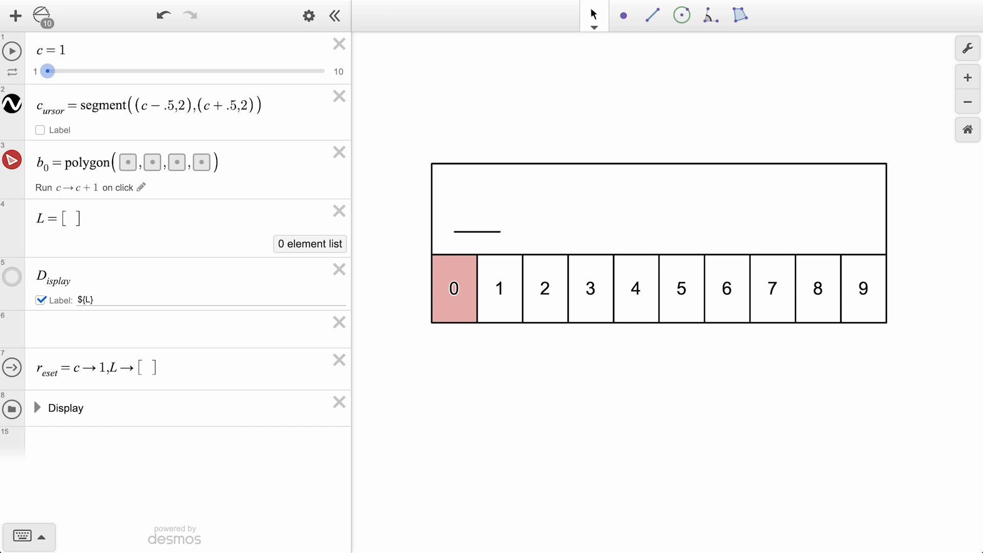
{"action": "left_click", "coordinate": [454, 288]}
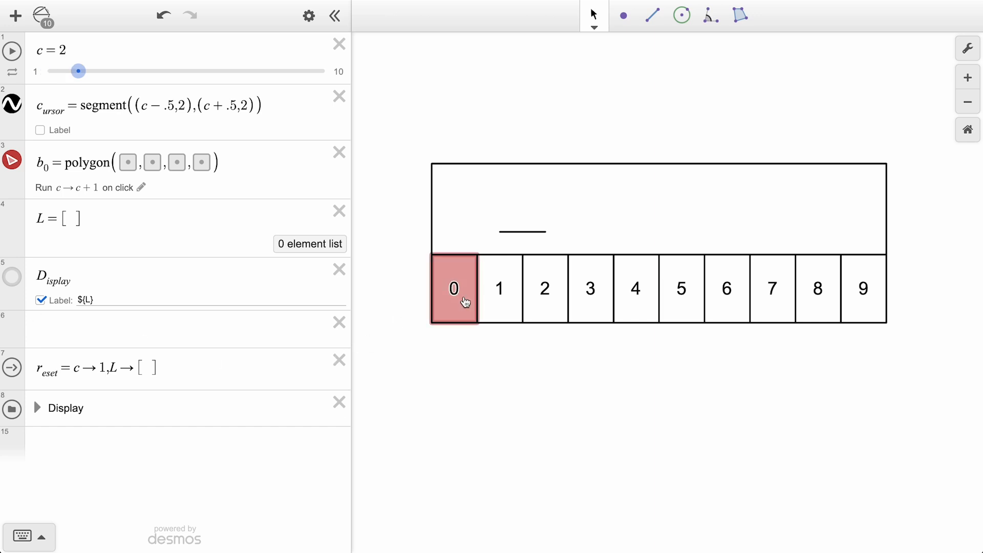
{"action": "left_click_drag", "start_coordinate": [78, 71], "coordinate": [139, 70]}
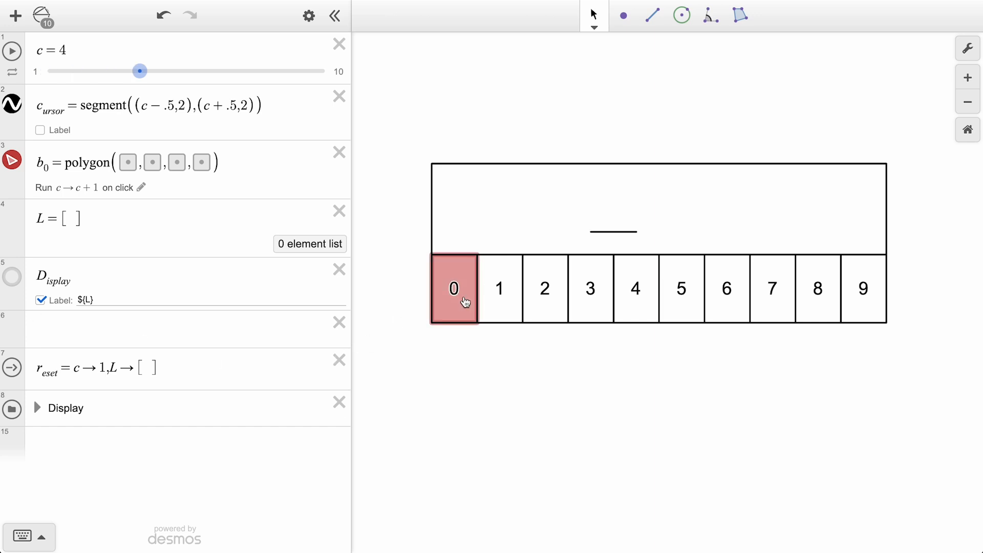
{"action": "left_click_drag", "start_coordinate": [139, 71], "coordinate": [201, 71]}
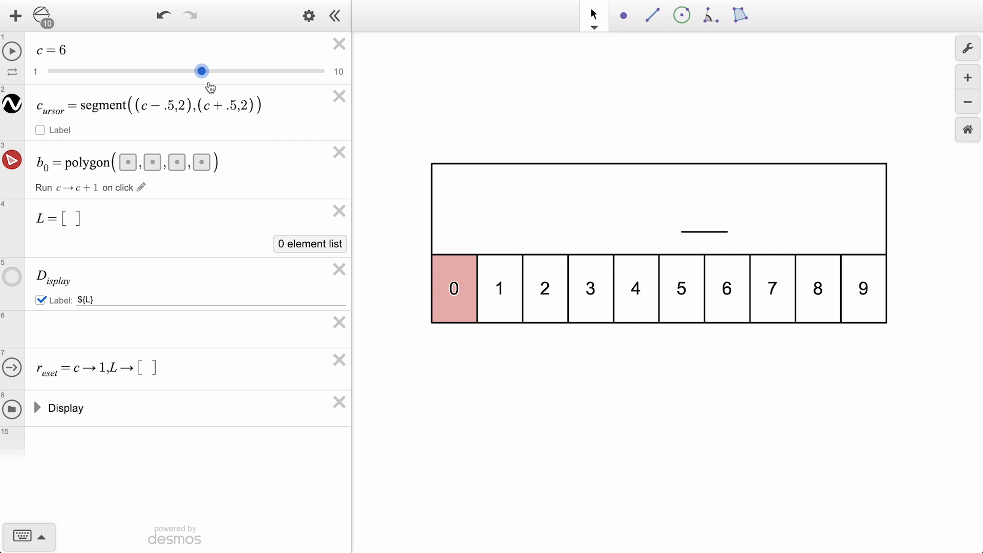
{"action": "left_click_drag", "start_coordinate": [202, 70], "coordinate": [47, 71]}
{"action": "type", "text": "1"}
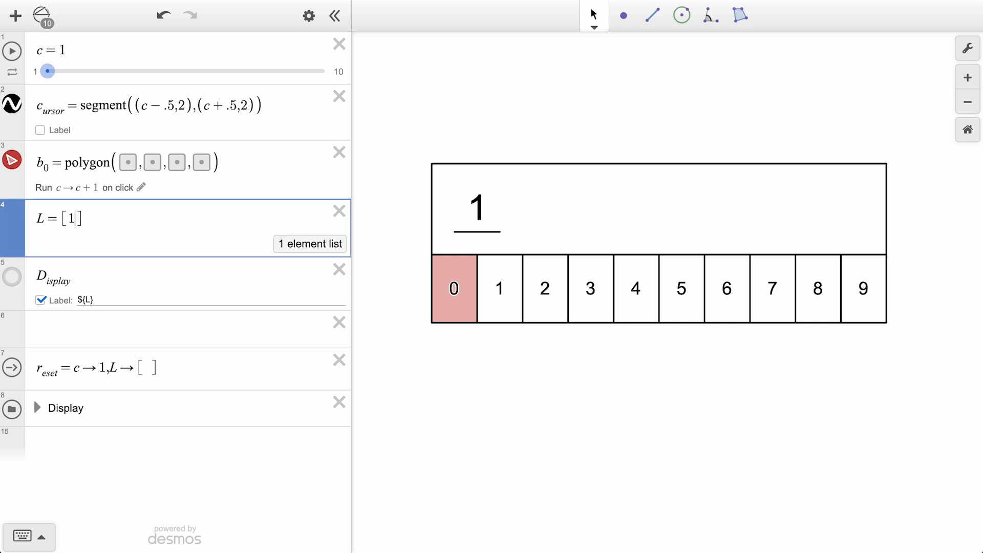
{"action": "type", "text": ",2,5,"}
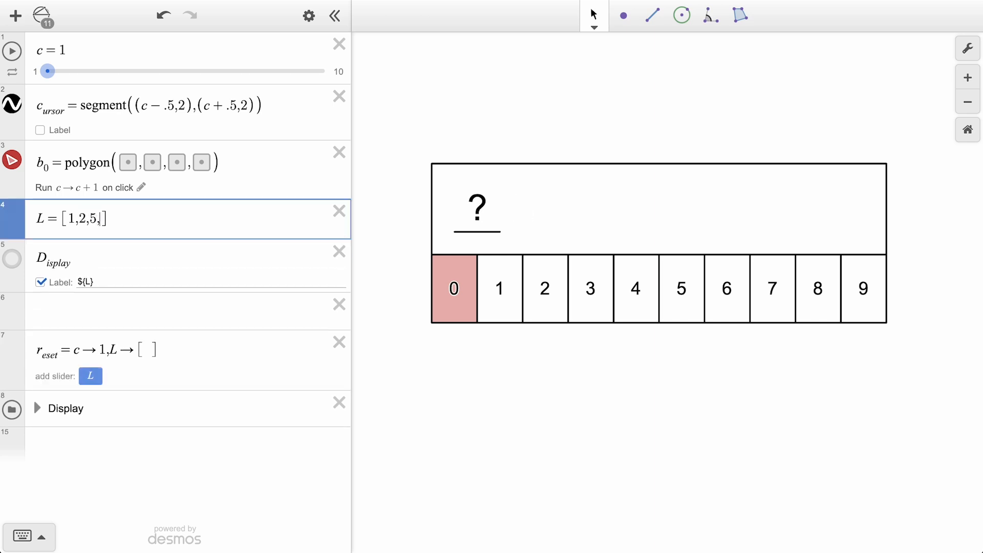
{"action": "type", "text": "9,15"}
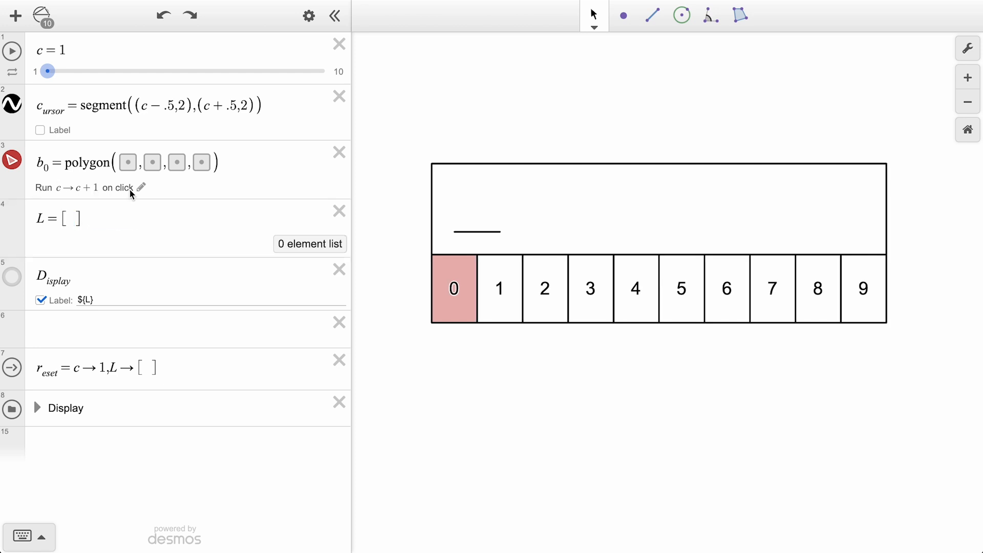
Extend the 0 button's On click action with L → join(L, 0)
{"action": "left_click", "coordinate": [139, 188]}
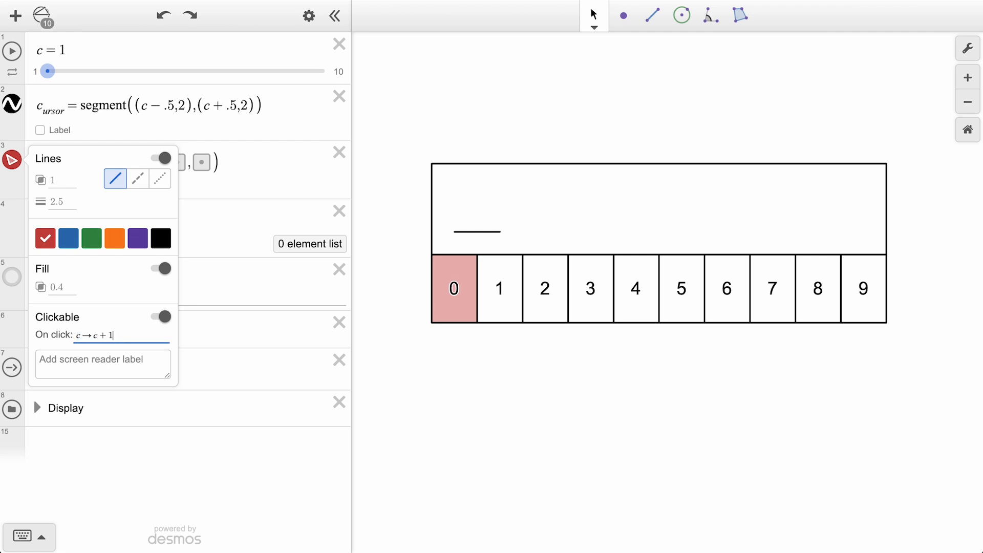
{"action": "type", "text": ","}
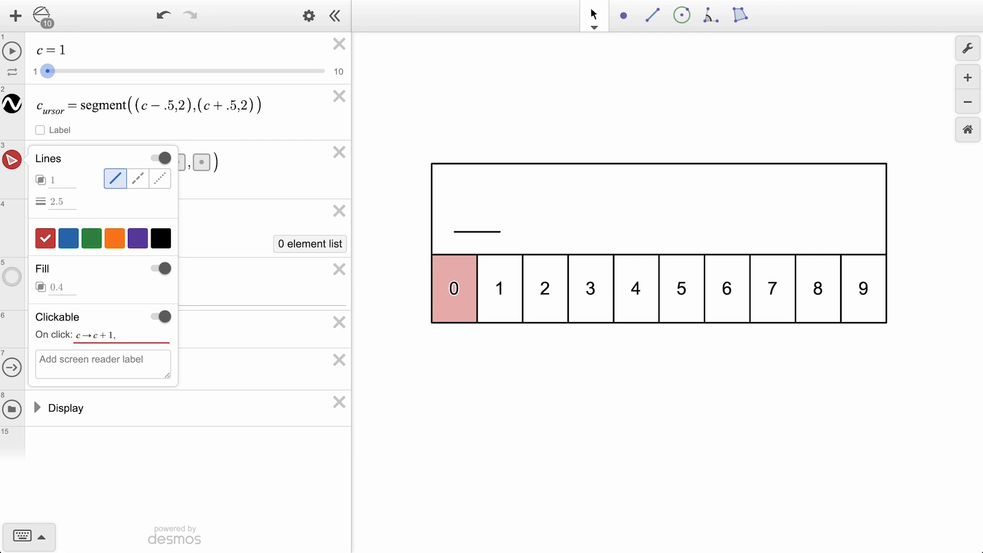
{"action": "type", "text": "L→"}
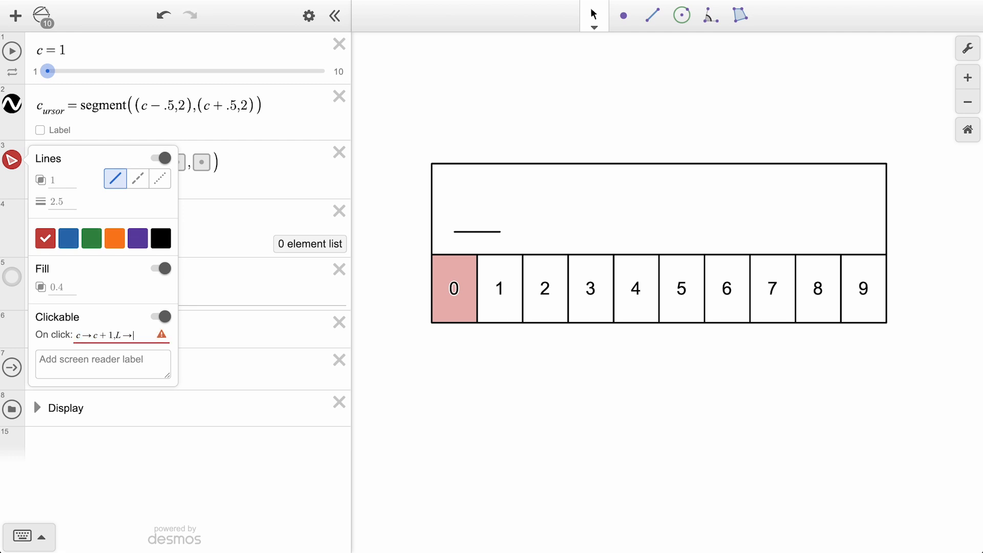
{"action": "type", "text": "join(L,0"}
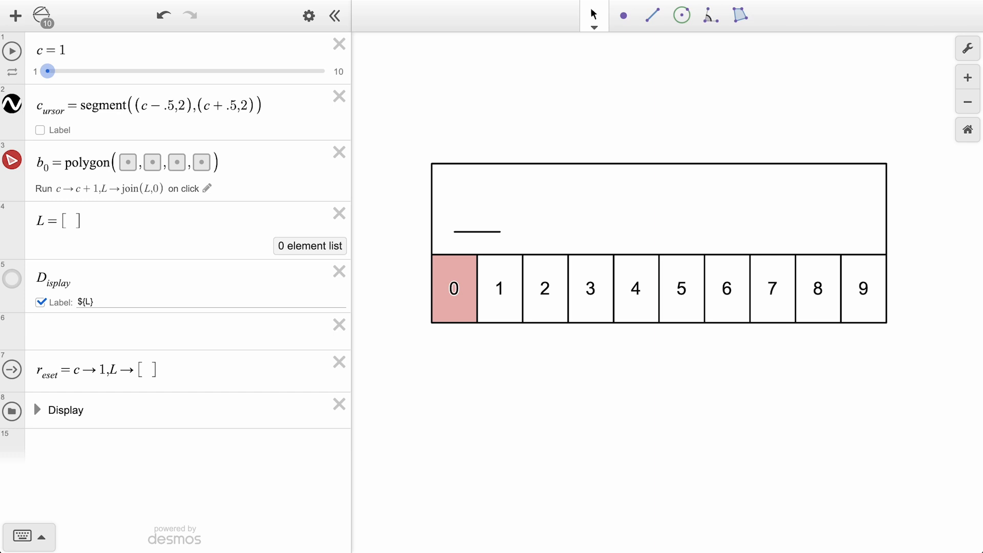
{"action": "mouse_move", "coordinate": [446, 286]}
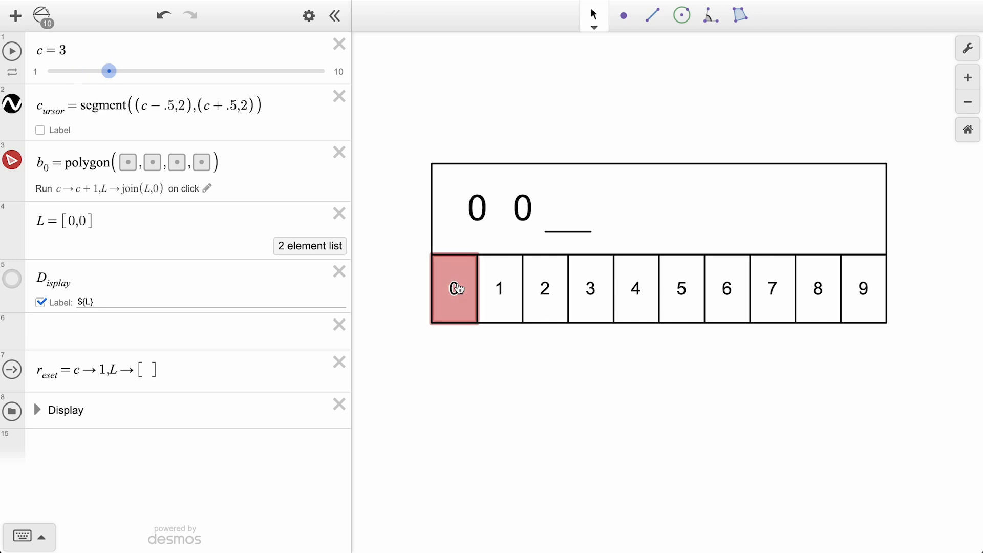
Test the 0 and 1 buttons on the display, then add an exclamation mark on the Kawaii Keyboard screen
{"action": "left_click", "coordinate": [454, 289]}
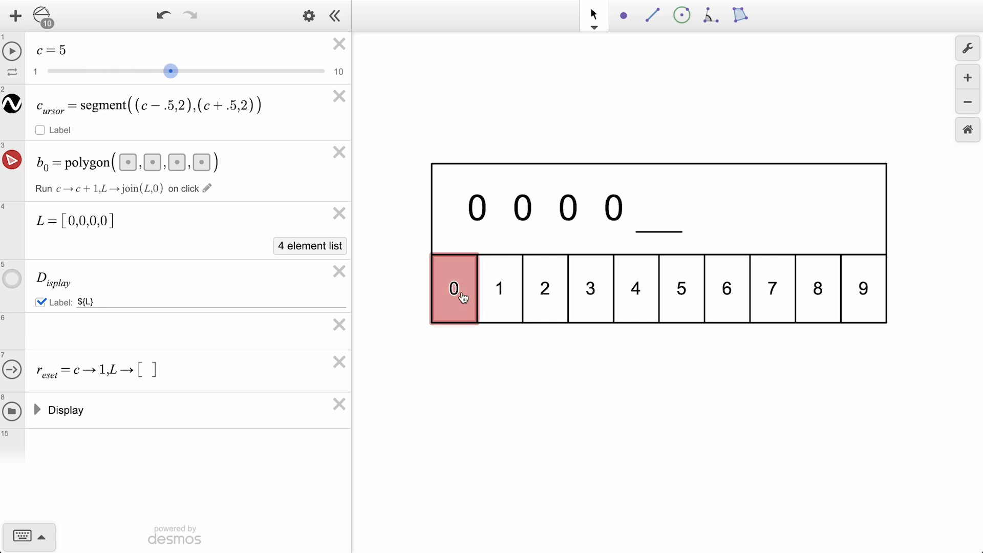
{"action": "left_click", "coordinate": [499, 288]}
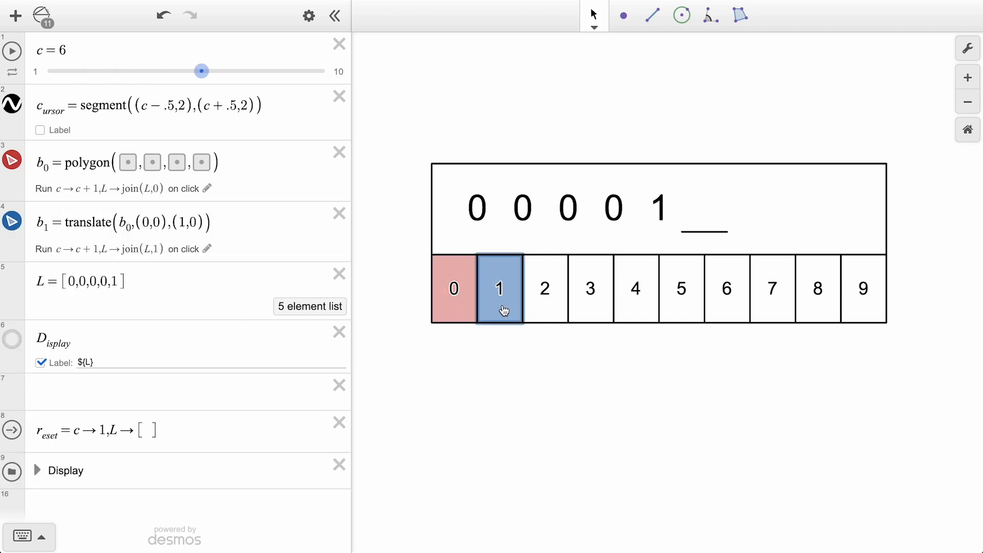
{"action": "left_click", "coordinate": [454, 288]}
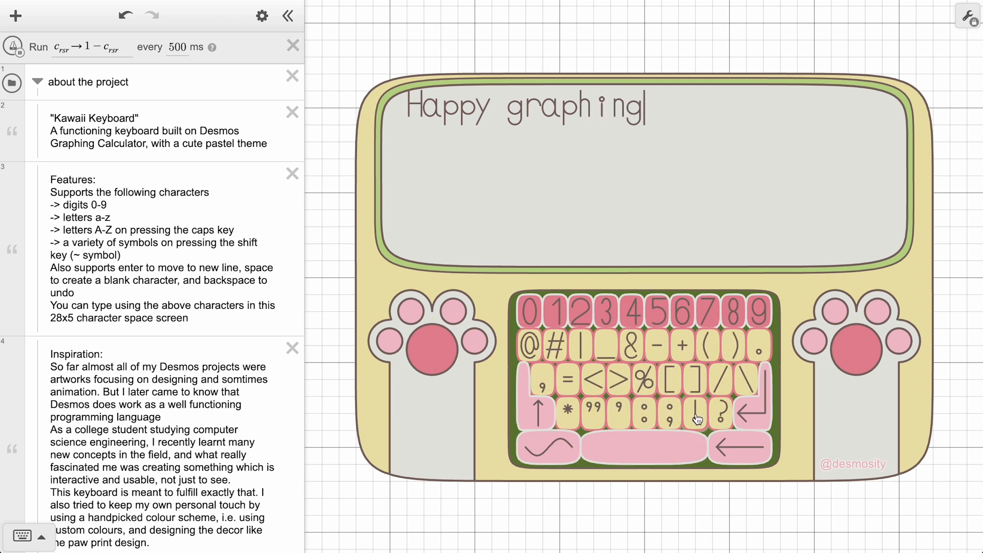
{"action": "left_click", "coordinate": [697, 416]}
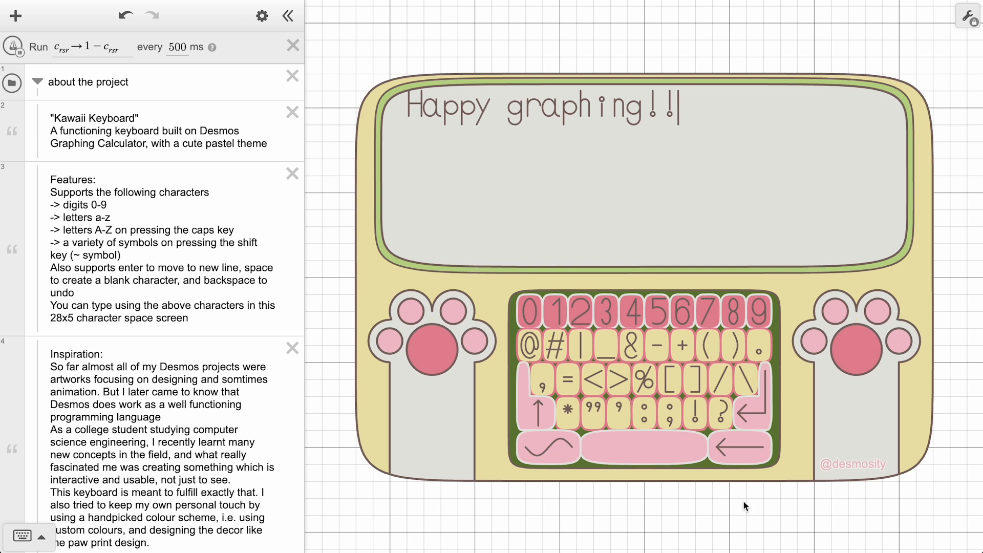